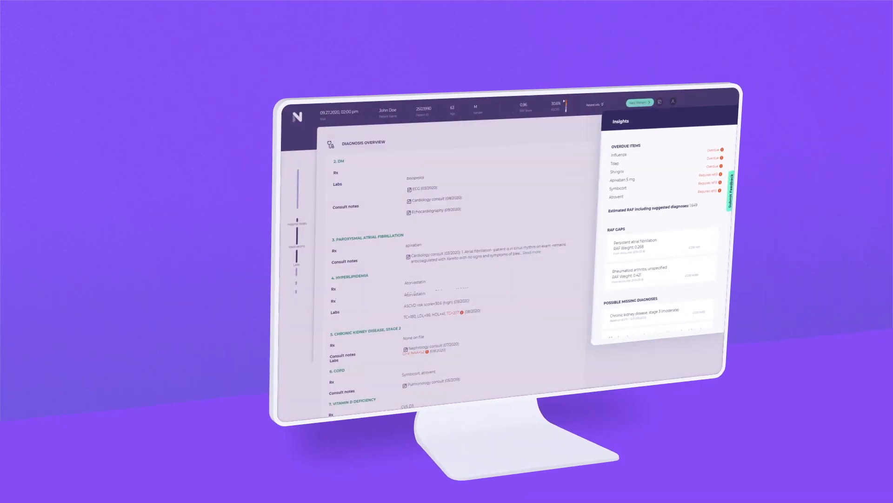
scroll("down", 3)
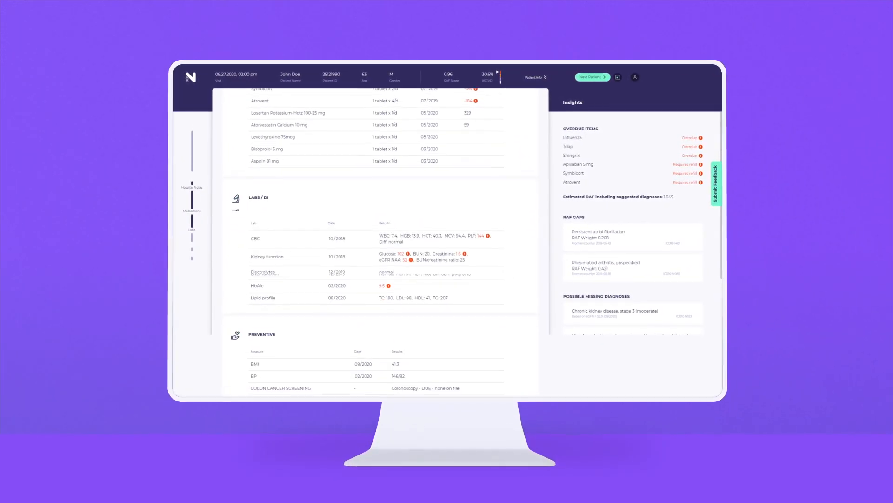